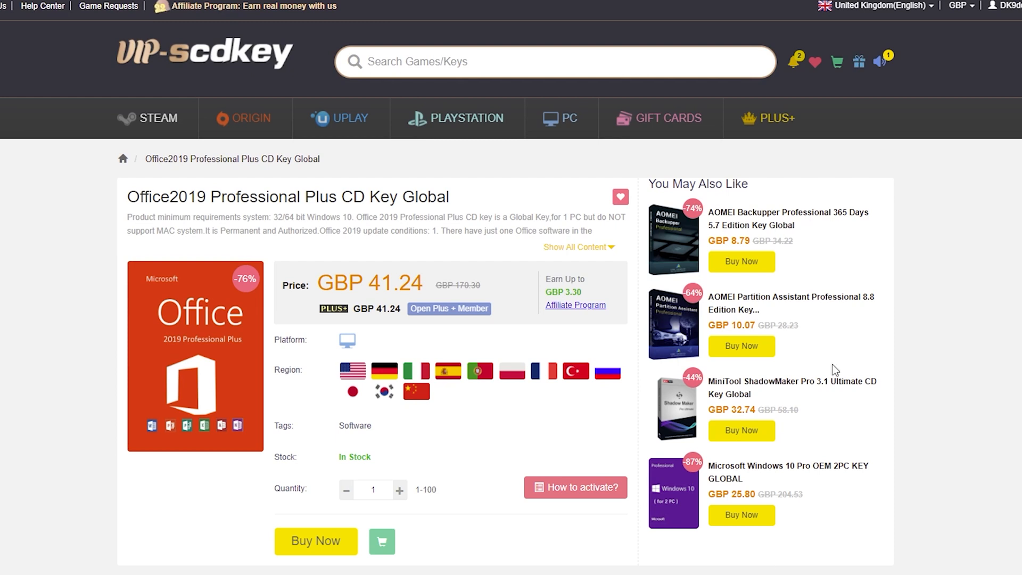
Step: Buy the Office 2019 Professional Plus key with promo code JT20, reducing the total to GBP 32.99
{"action": "left_click", "coordinate": [315, 540]}
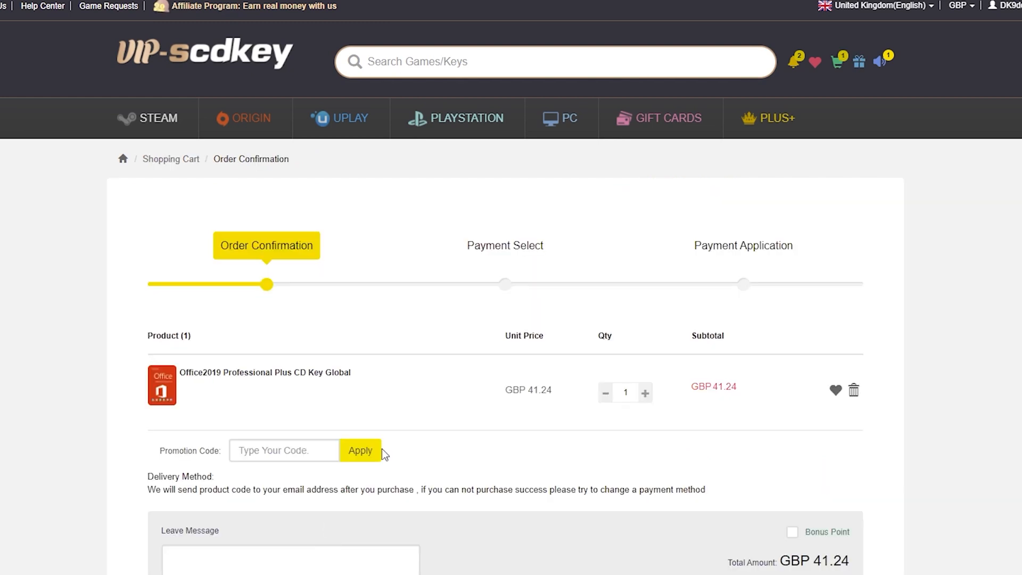
{"action": "type", "text": "JT20"}
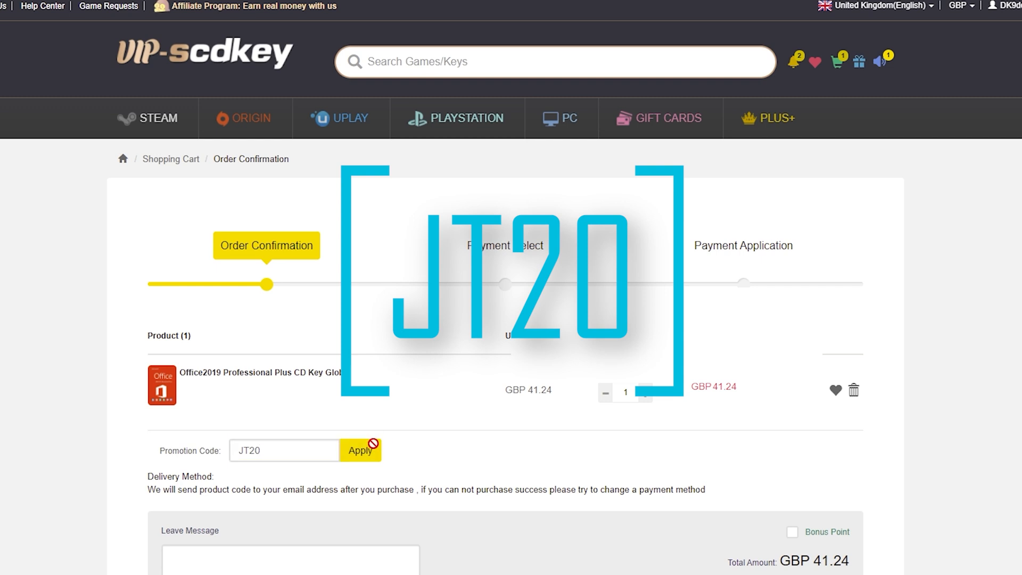
{"action": "left_click", "coordinate": [360, 450]}
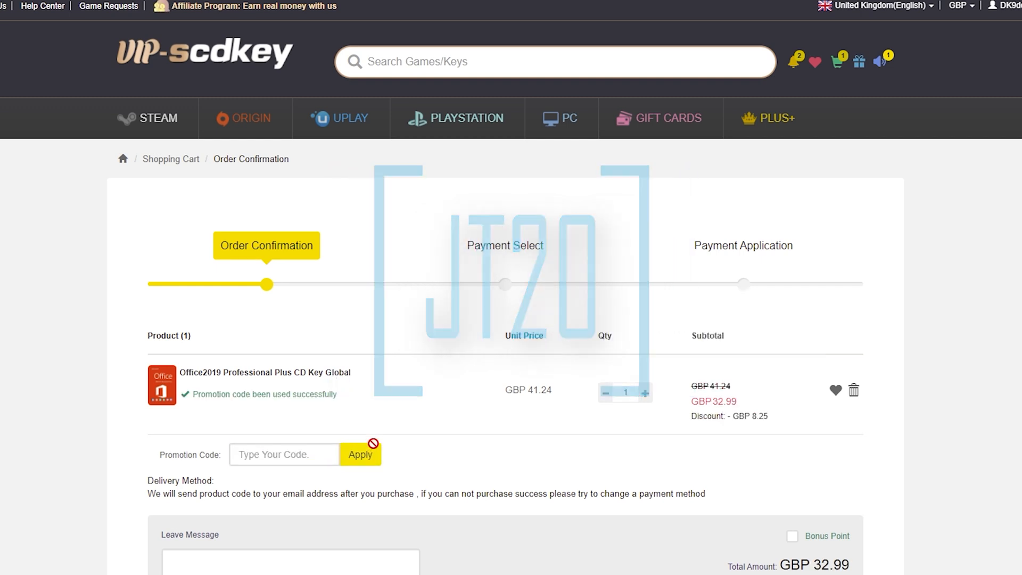